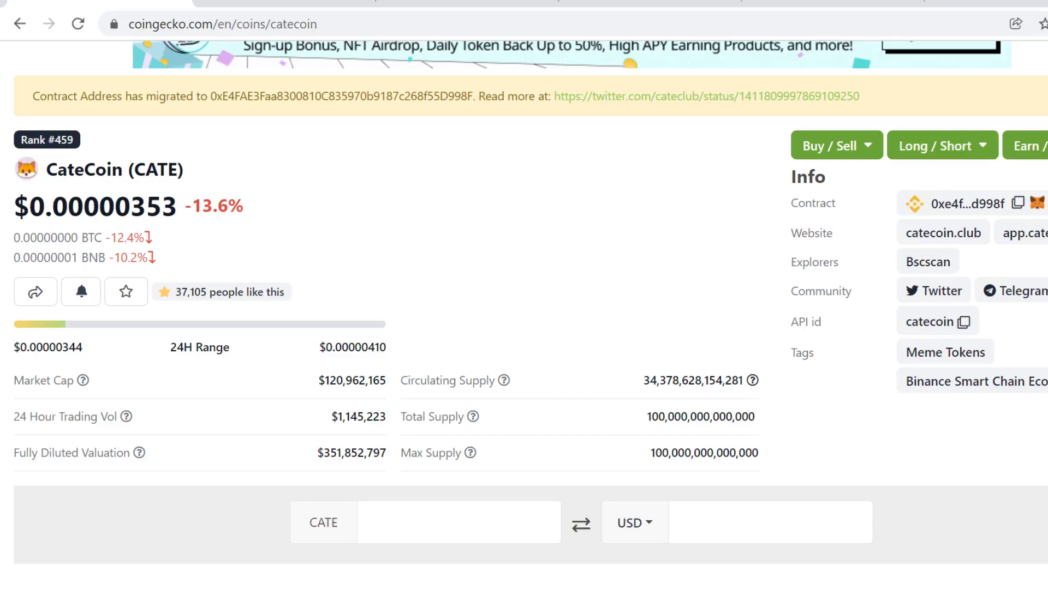
mouse_move(296, 241)
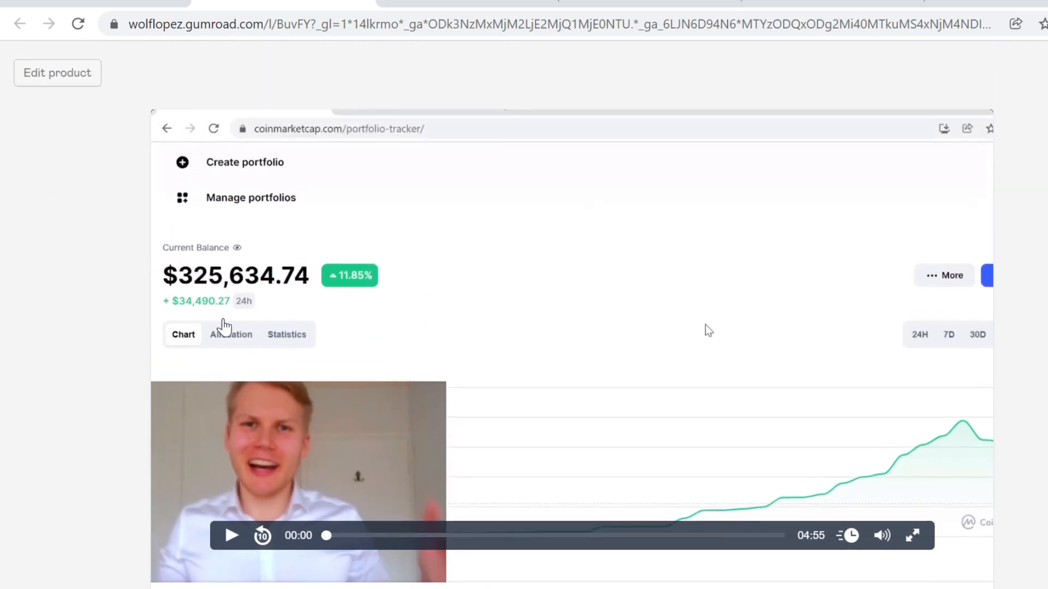
Set CateCoin's price chart to the Max range, spanning May 10 to Dec 2, 2021.
scroll(down, 3)
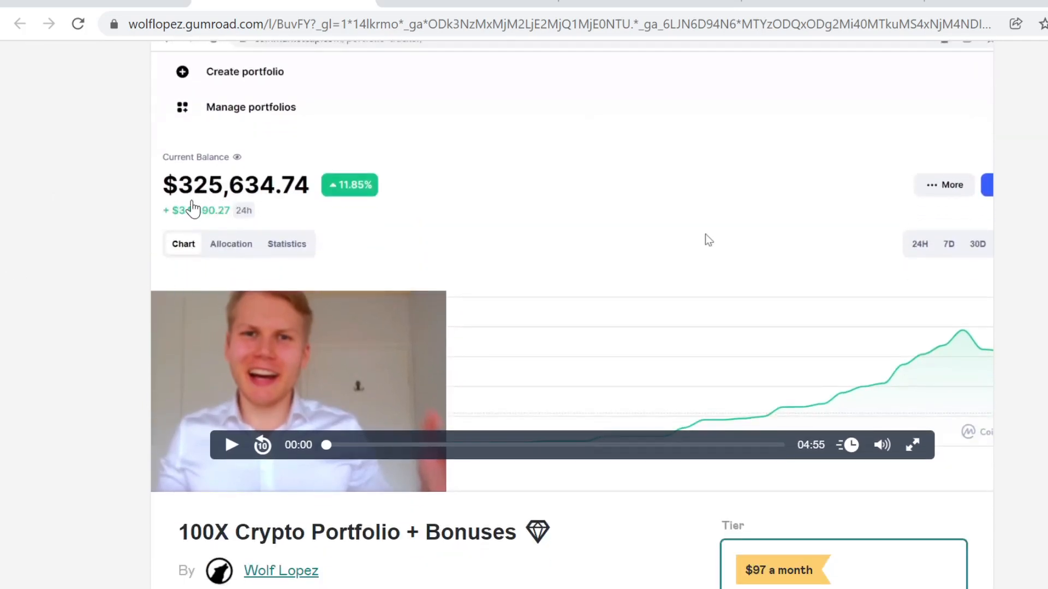
mouse_move(819, 309)
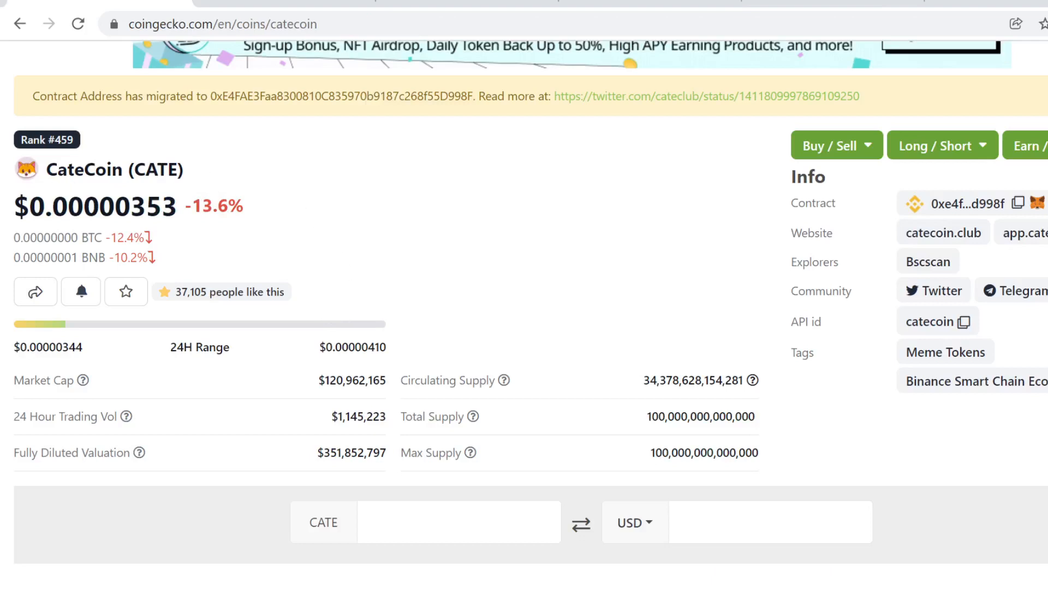
mouse_move(196, 147)
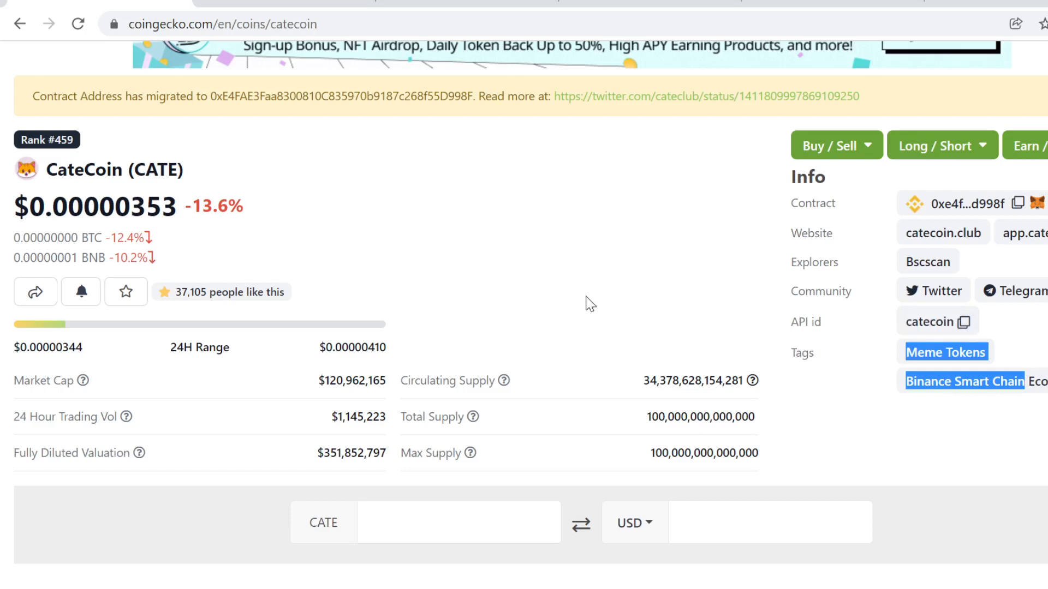
scroll(down, 3)
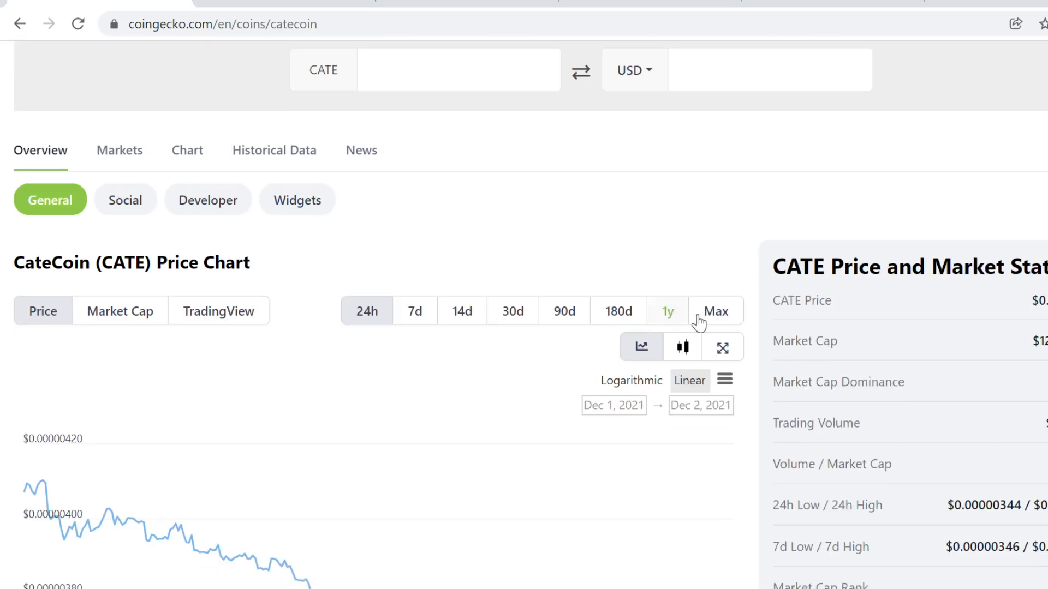
click(714, 310)
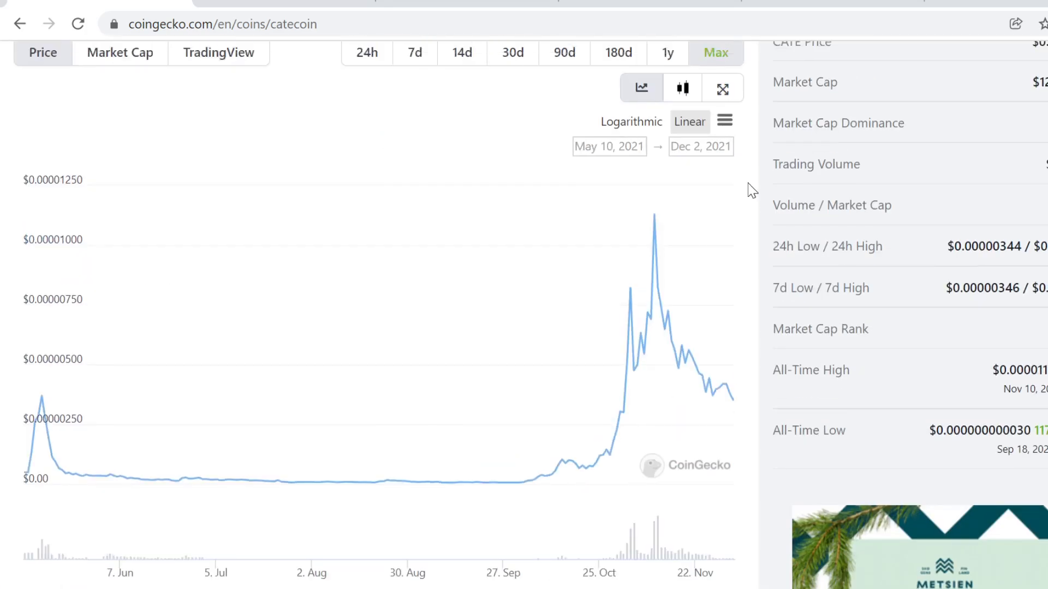
scroll(up, 3)
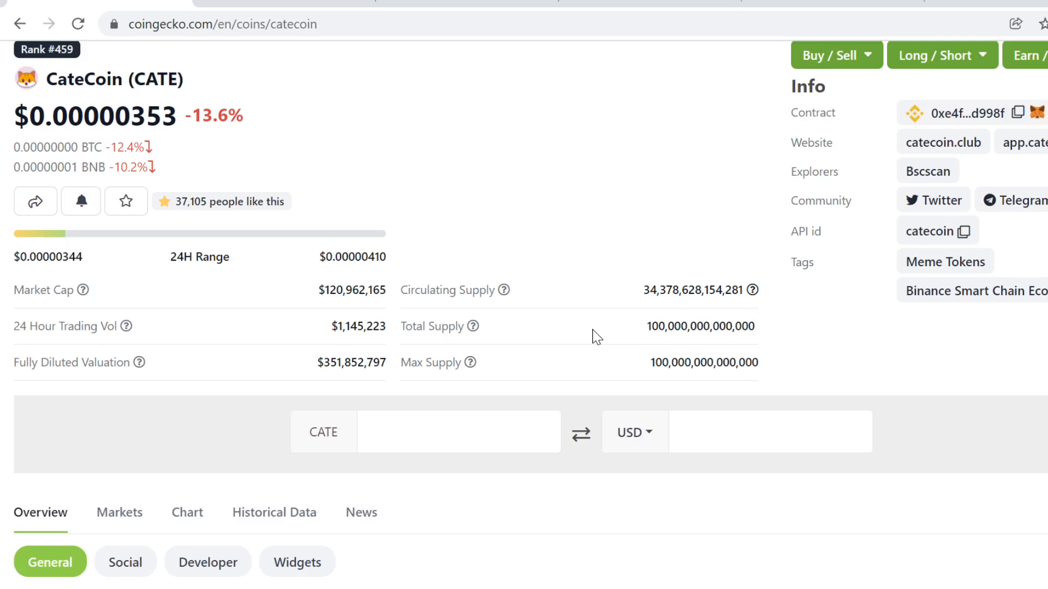
mouse_move(631, 308)
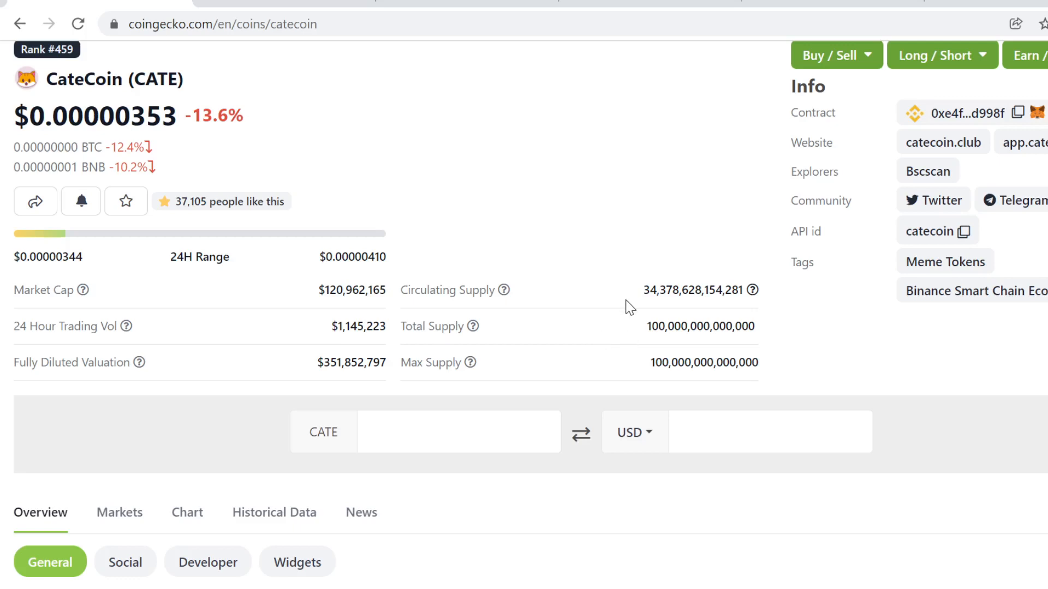
Scroll down to CateCoin's full-history chart to read its historical prices.
scroll(down, 3)
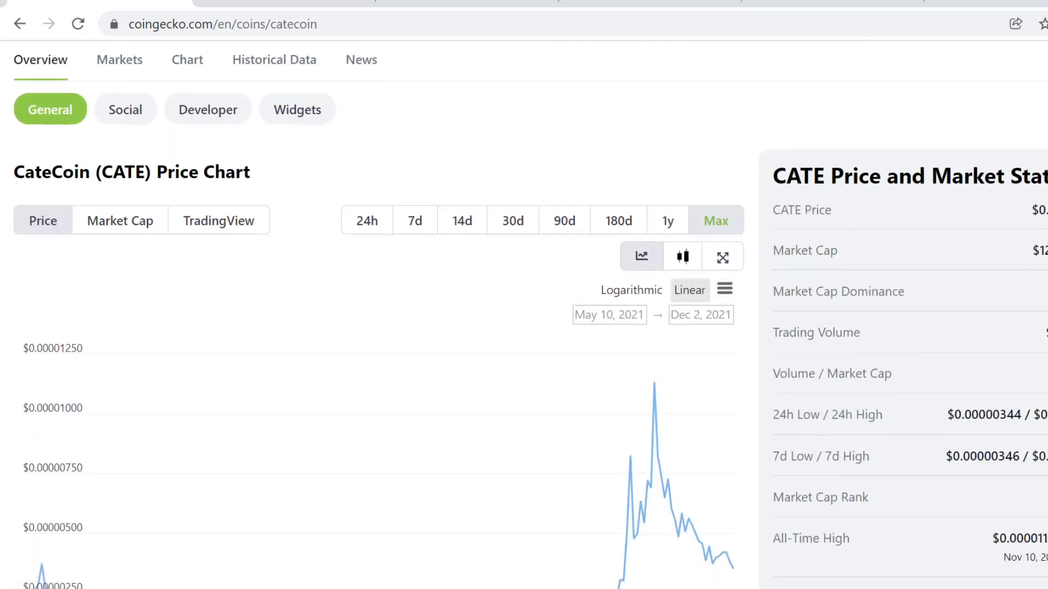
scroll(down, 3)
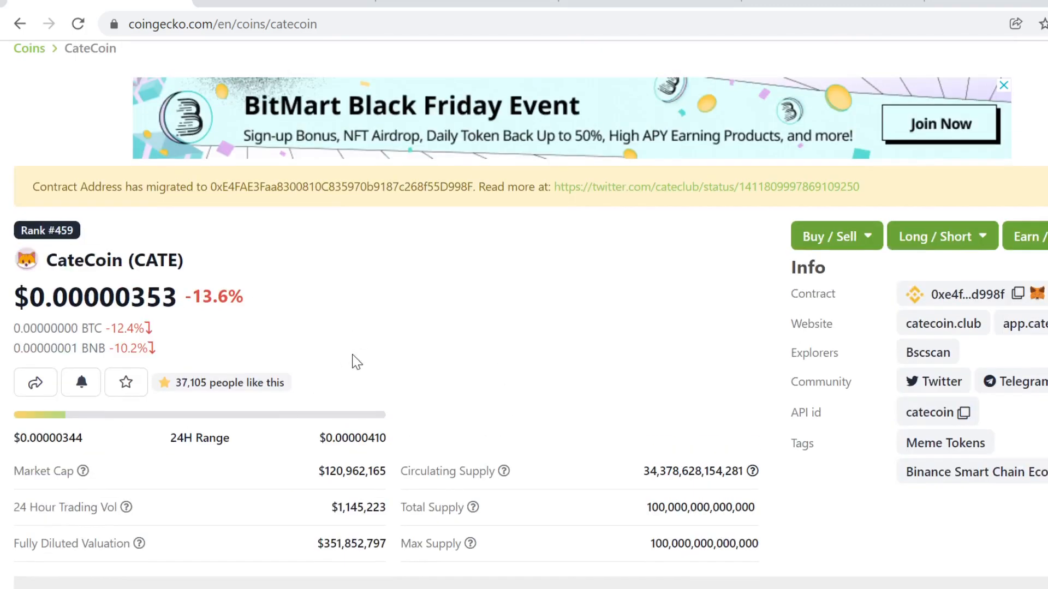
scroll(down, 3)
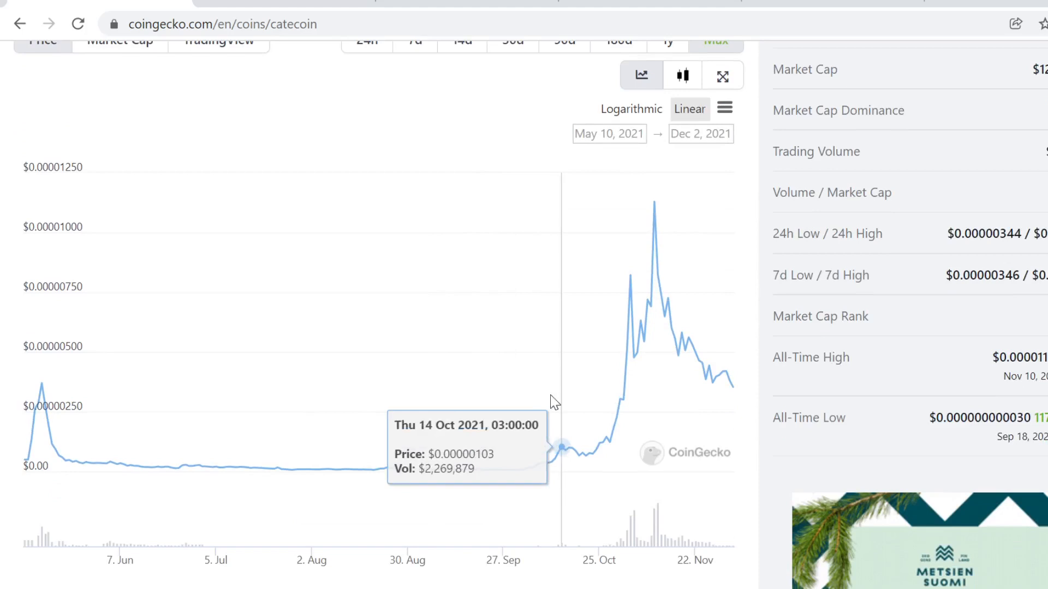
mouse_move(691, 246)
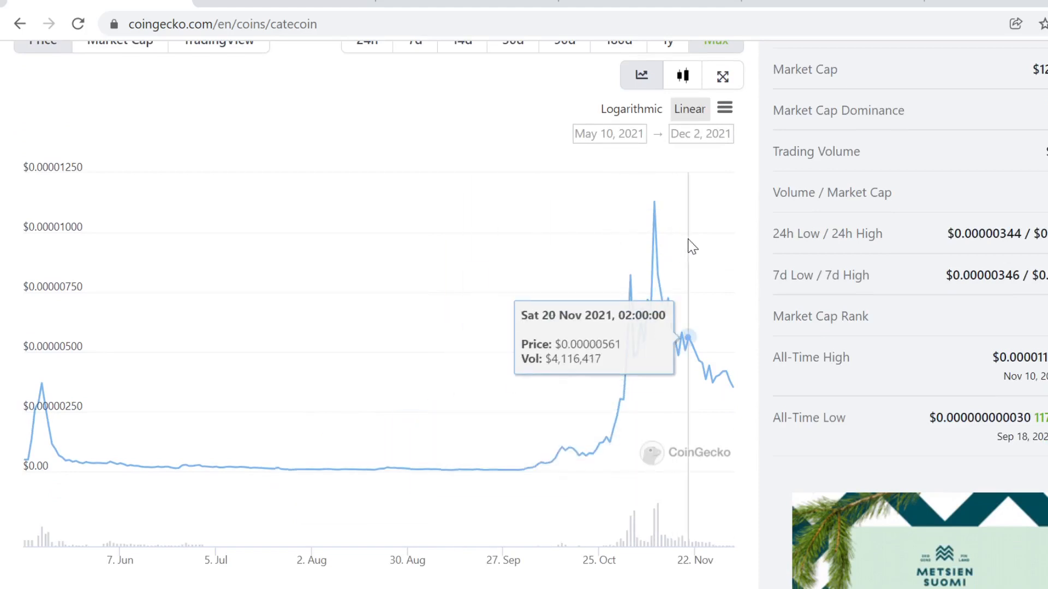
mouse_move(596, 299)
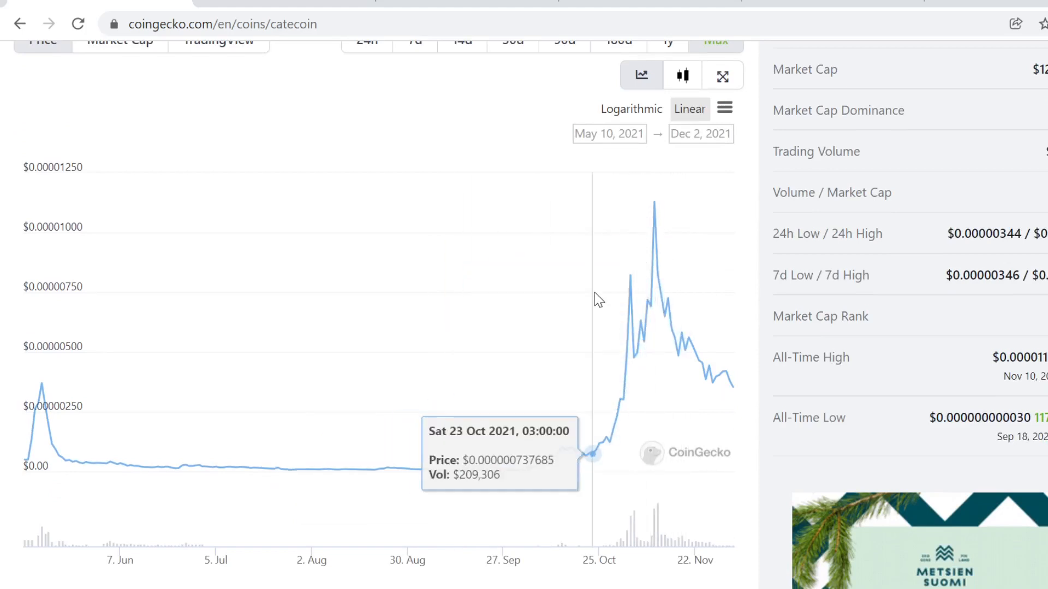
mouse_move(501, 277)
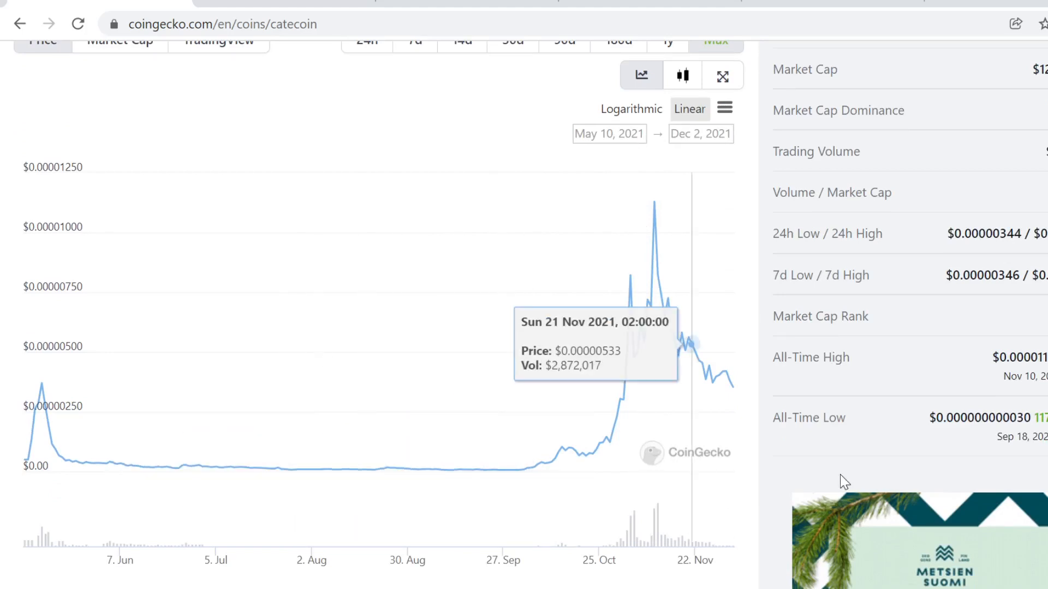
mouse_move(487, 462)
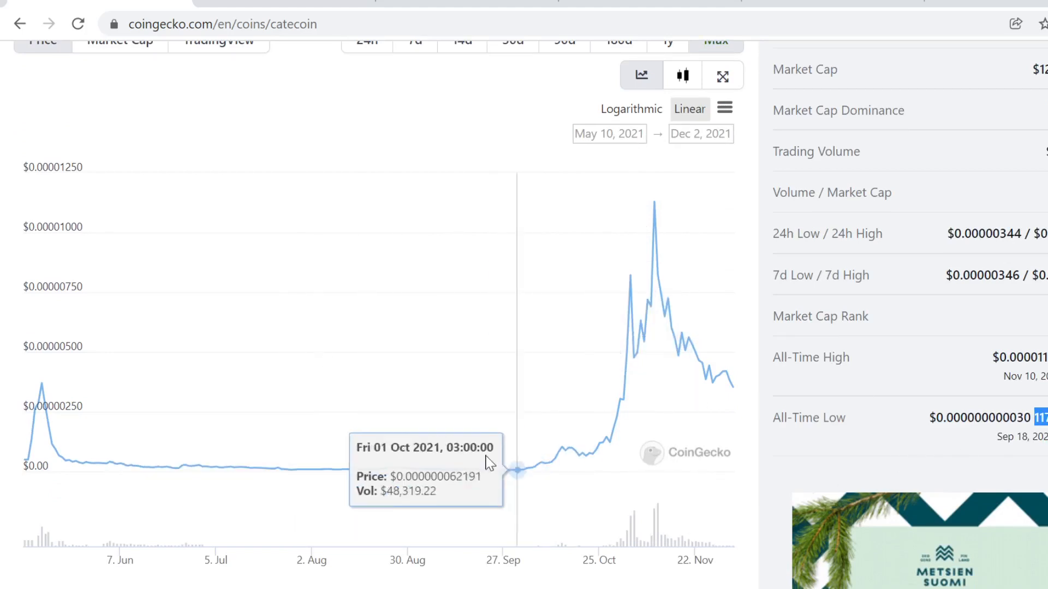
mouse_move(735, 365)
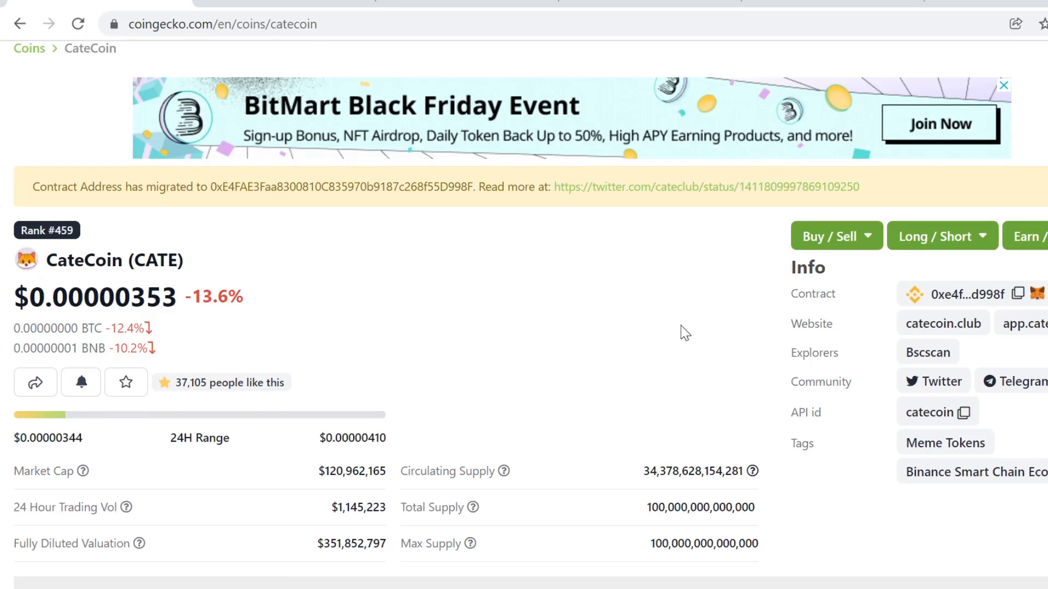
mouse_move(594, 343)
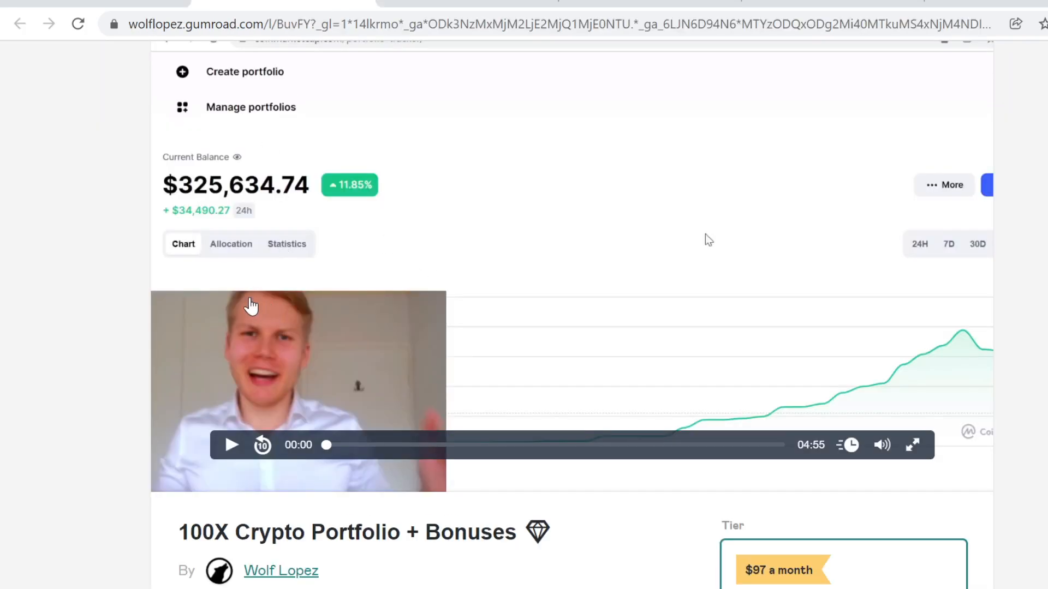
Scroll to the 100X Crypto Portfolio description with $97 Pro and $197 Alpha monthly tiers.
scroll(down, 3)
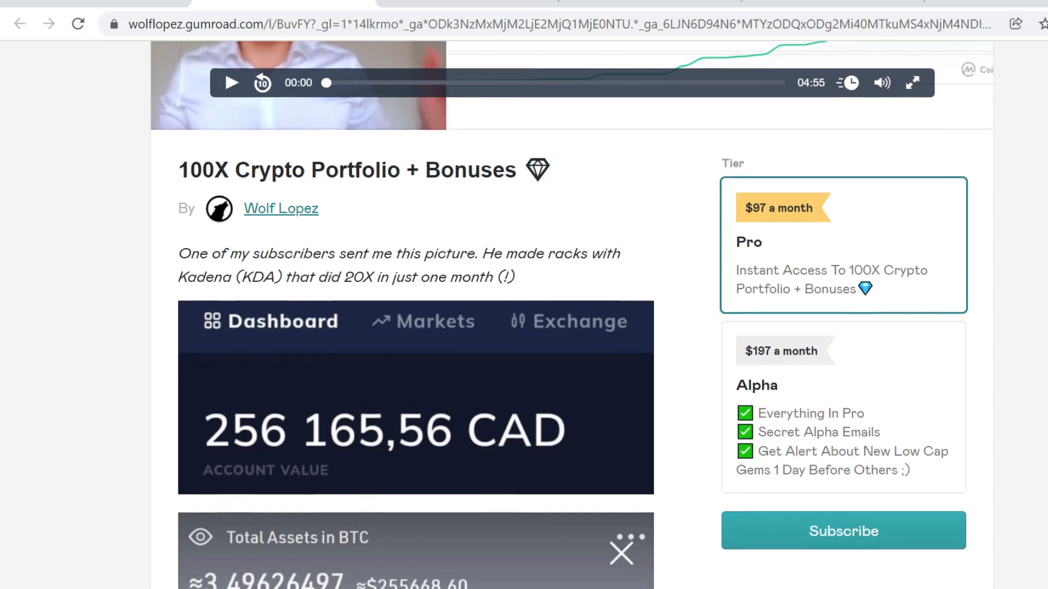
scroll(down, 3)
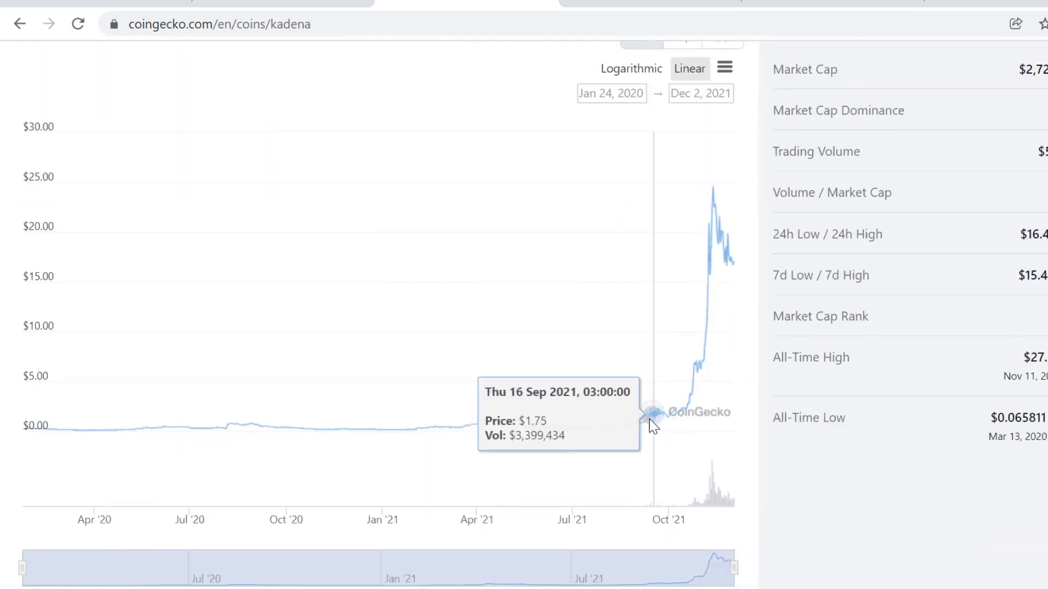
mouse_move(654, 419)
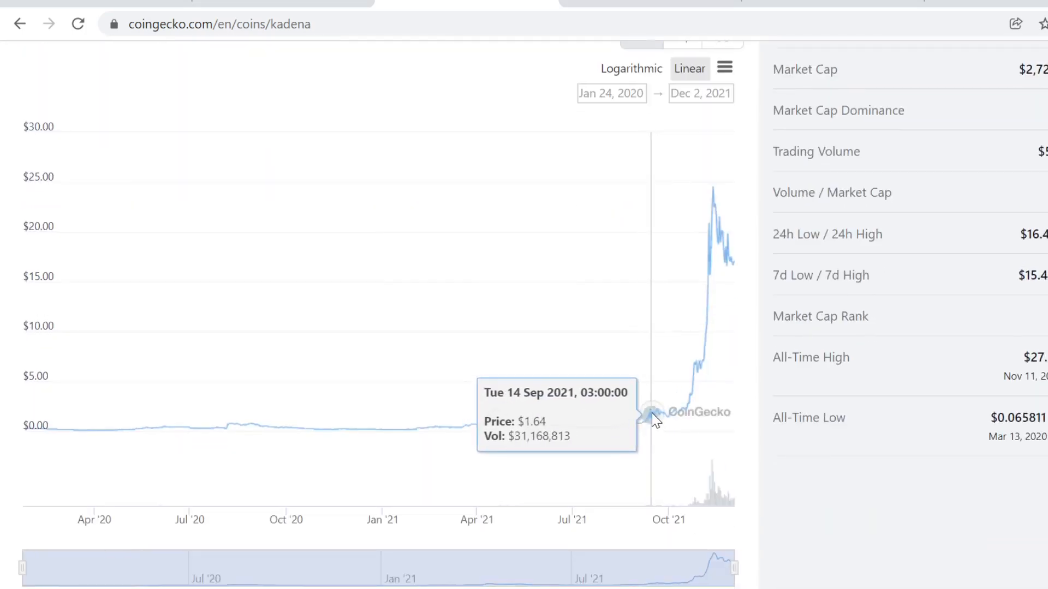
mouse_move(642, 429)
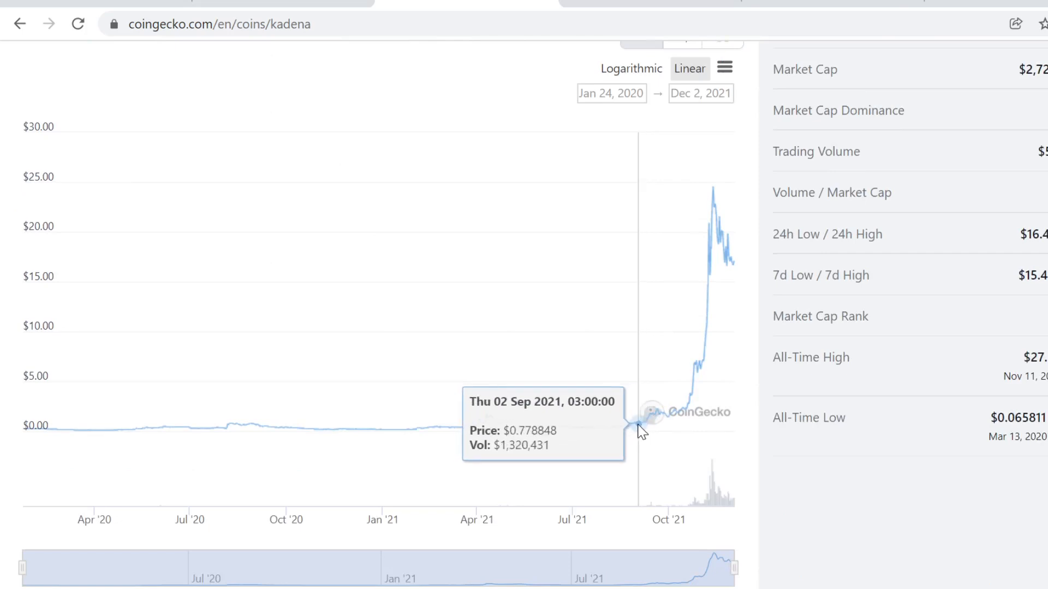
mouse_move(660, 426)
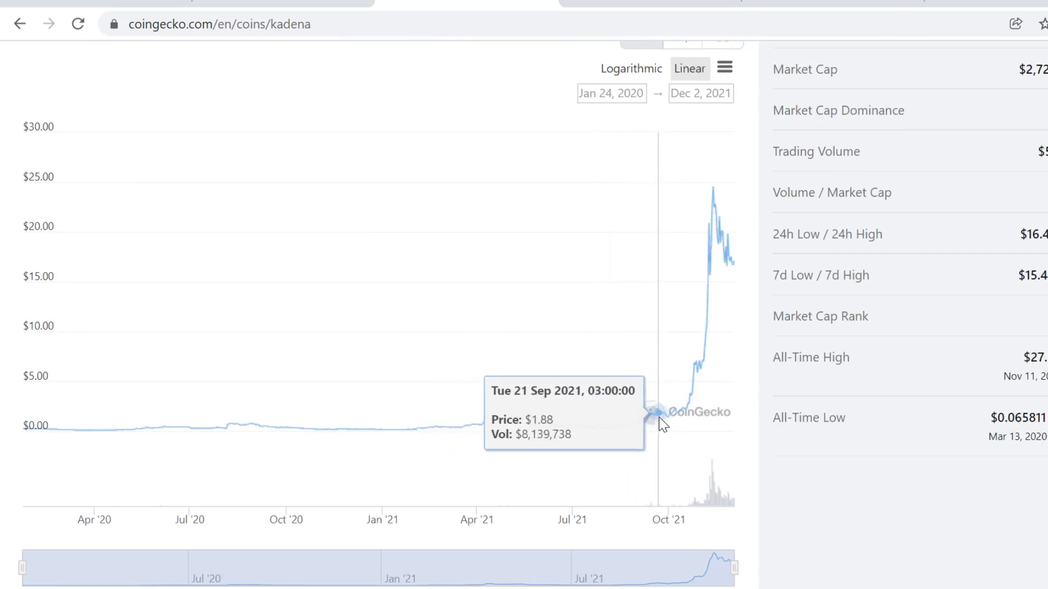
mouse_move(652, 426)
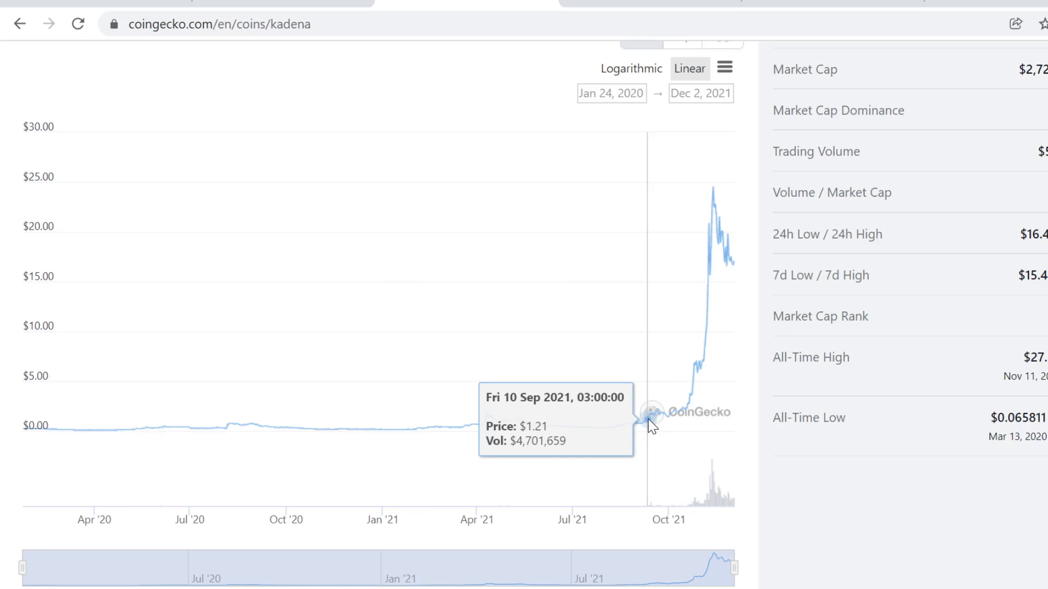
mouse_move(717, 194)
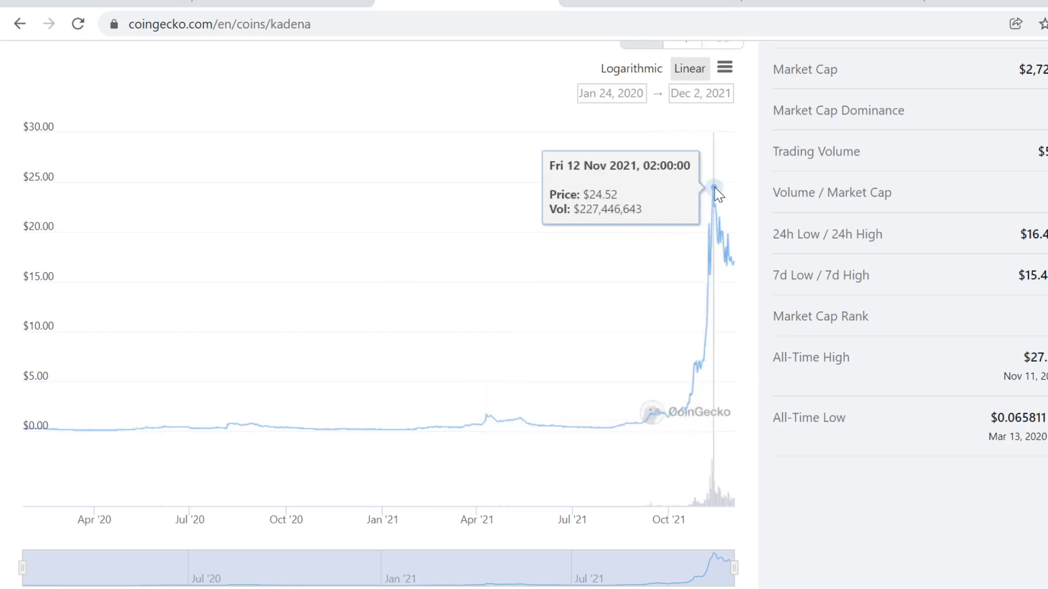
mouse_move(463, 261)
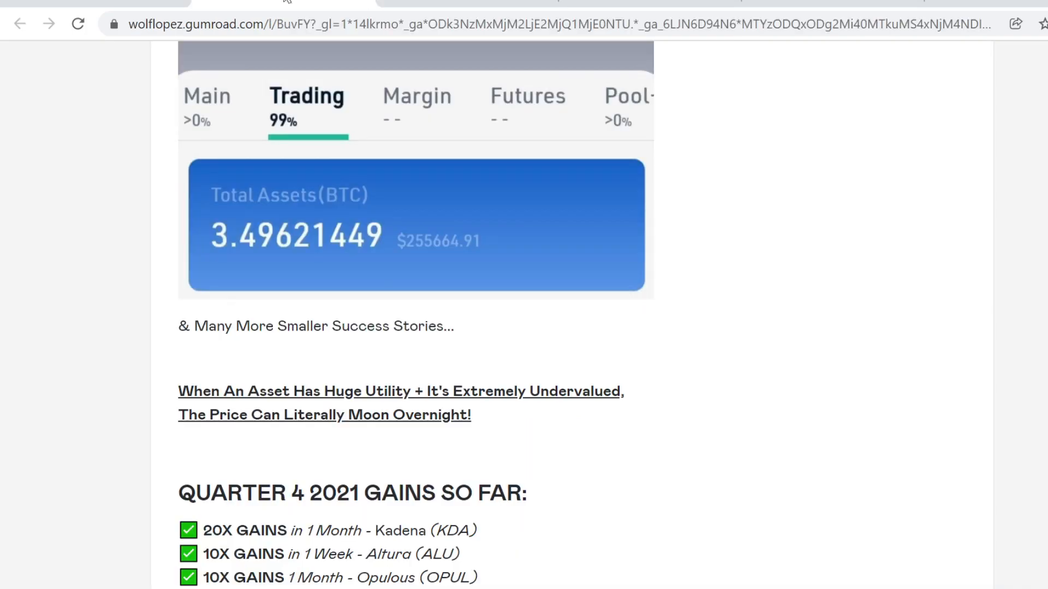
Read down through the Quarter 4 2021 gains list to the 'Here Is What You Get' bonuses.
scroll(down, 3)
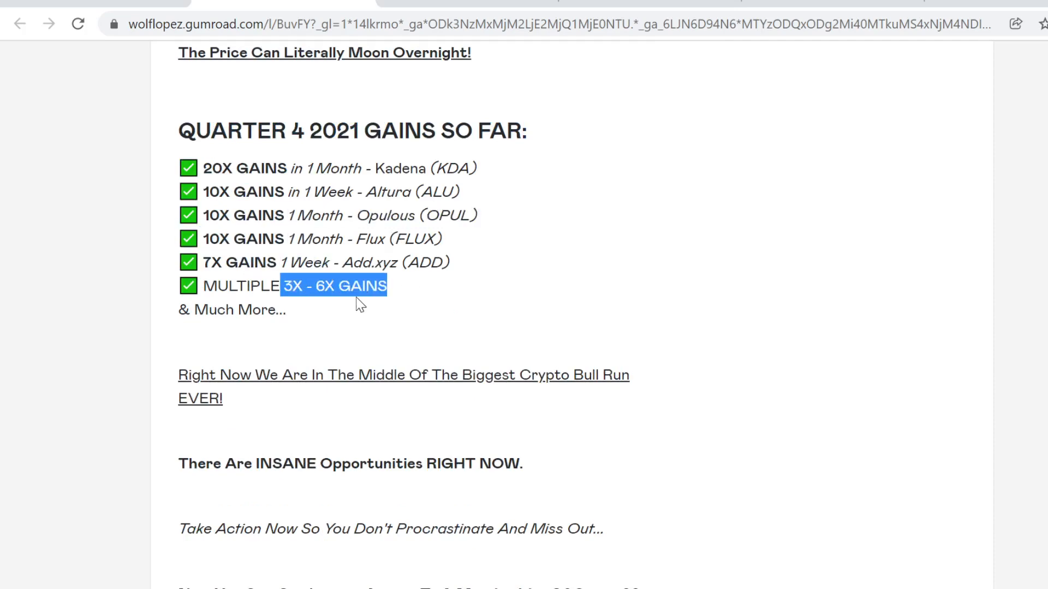
scroll(down, 3)
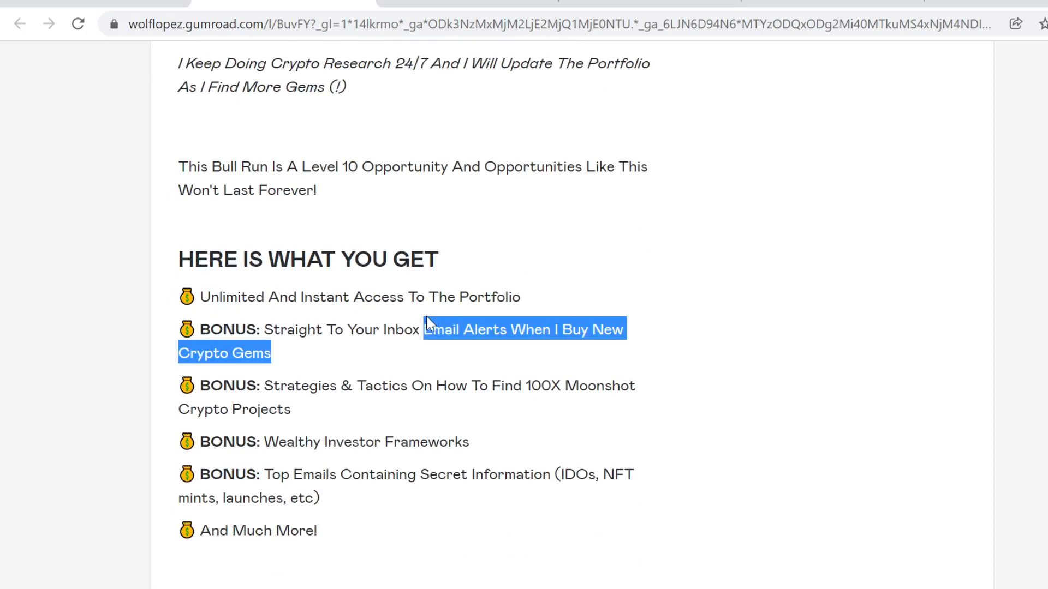
mouse_move(336, 411)
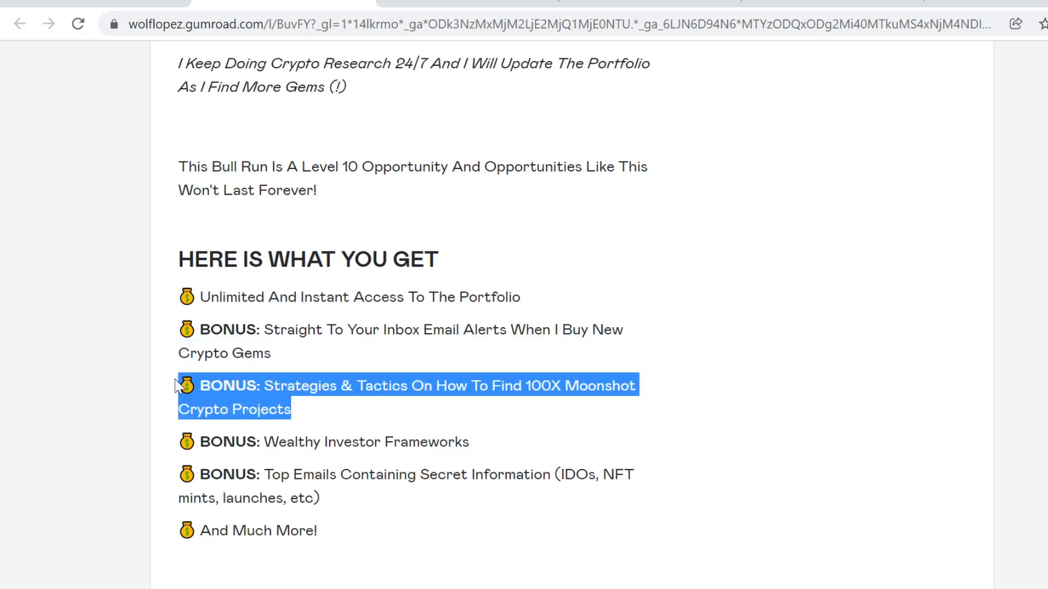
Highlight the Top Emails bonus line, then return to the screenshots and $197 Alpha tier.
drag(178, 386, 470, 442)
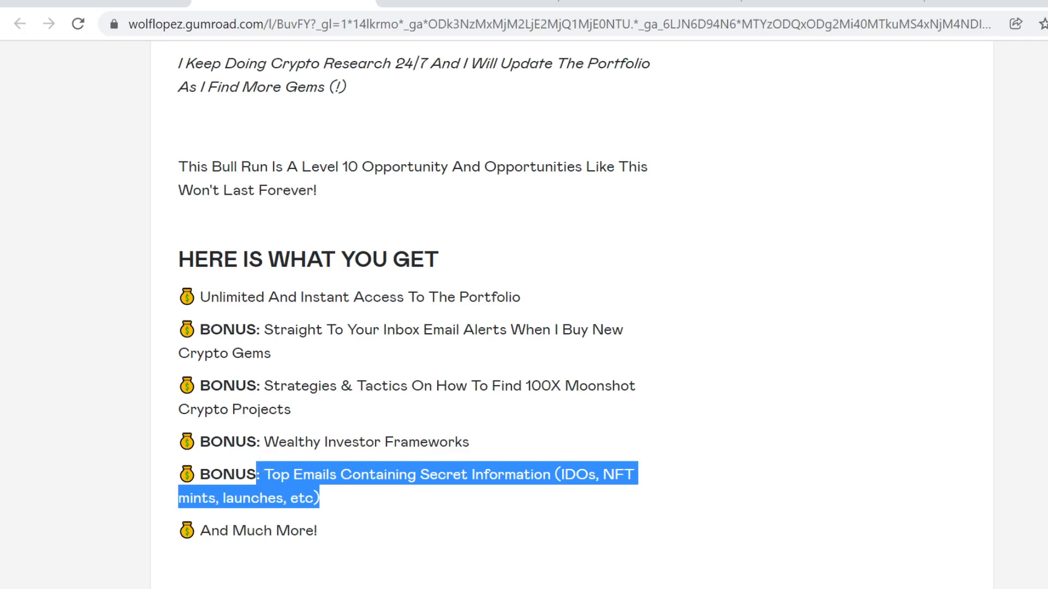
scroll(up, 3)
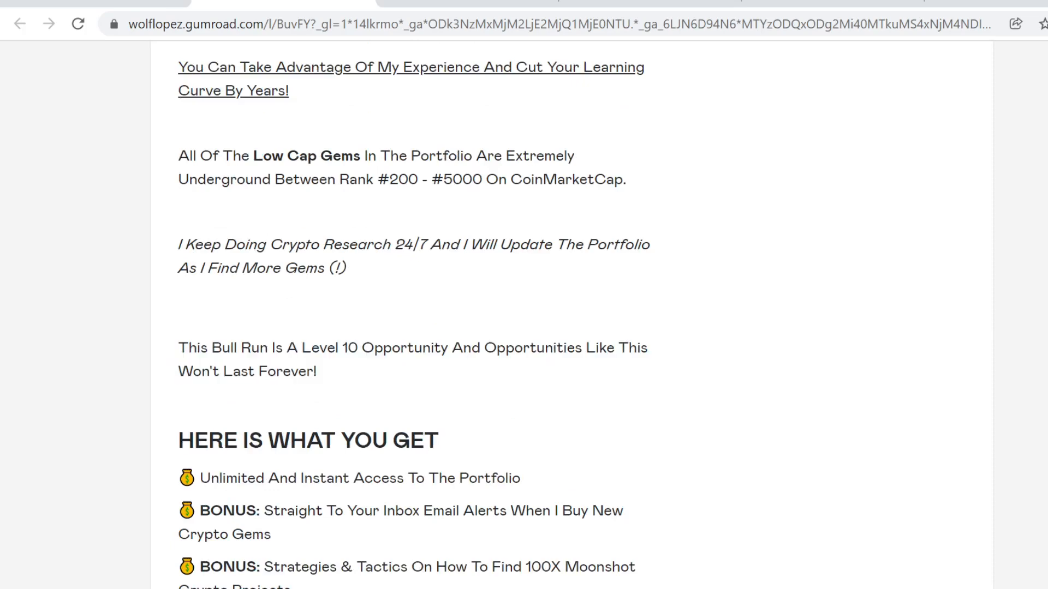
scroll(down, 3)
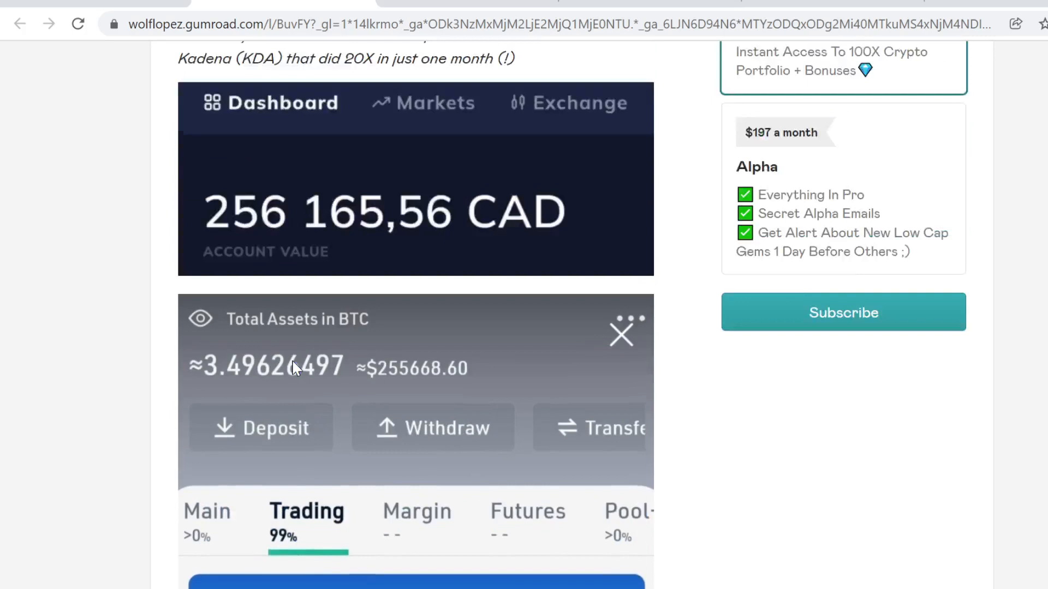